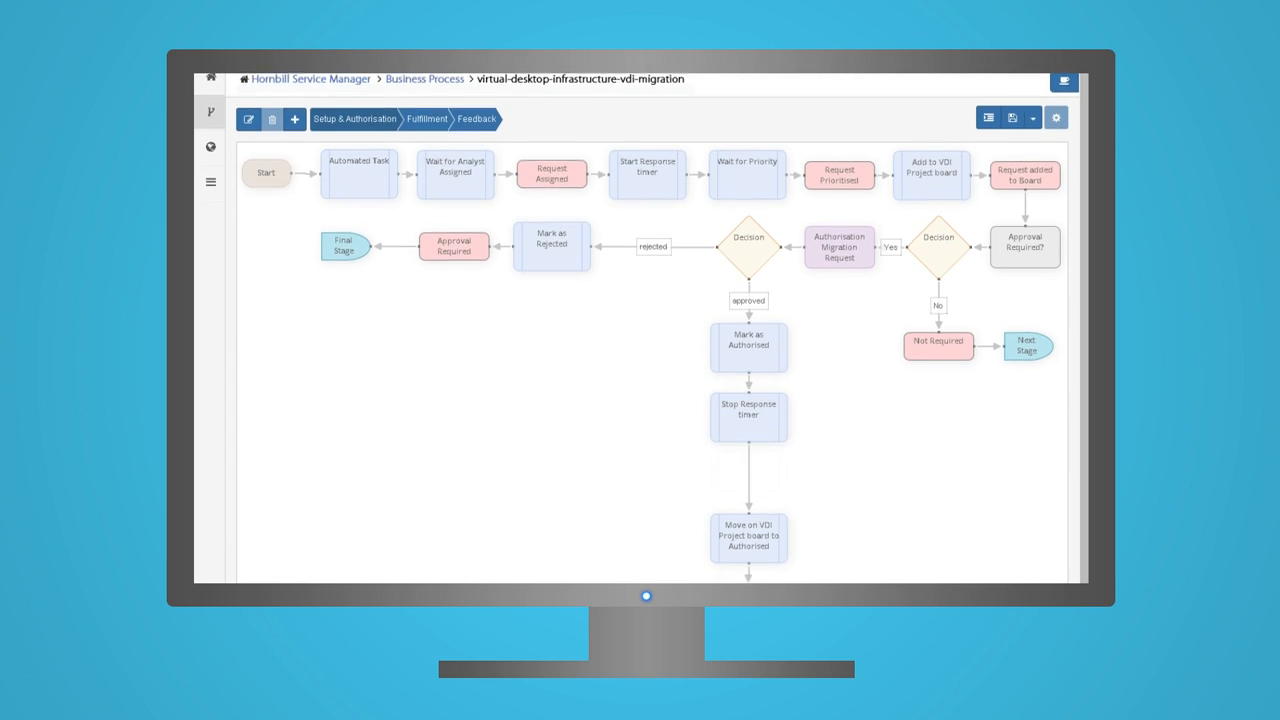
Add a Stage Checkpoint node below the Stop Response timer in the VDI migration workflow.
scroll("down", 3)
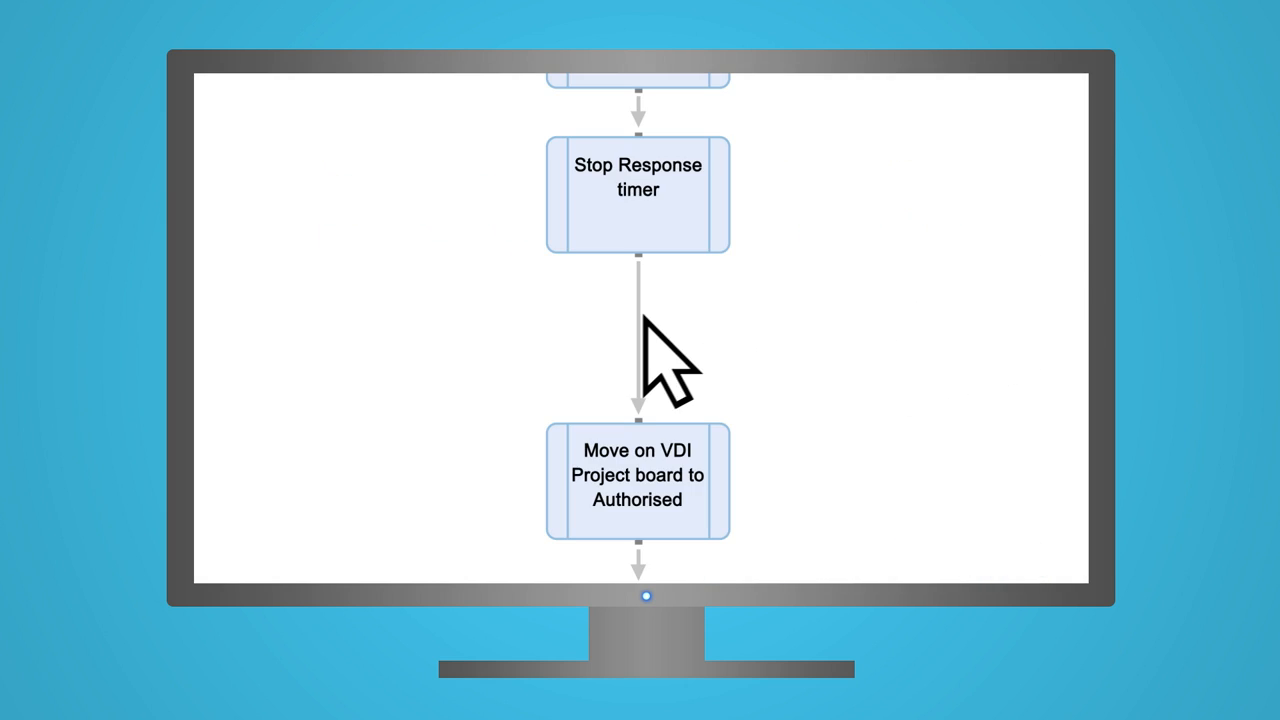
right_click(637, 350)
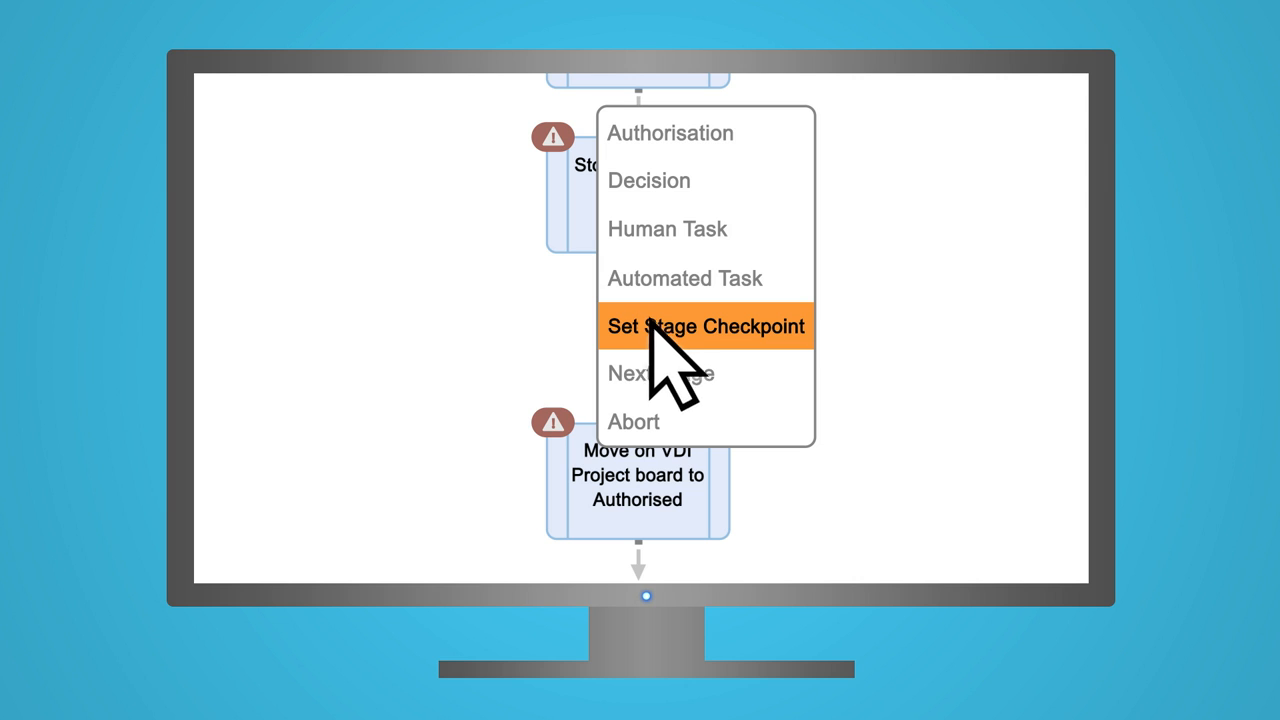
left_click(706, 326)
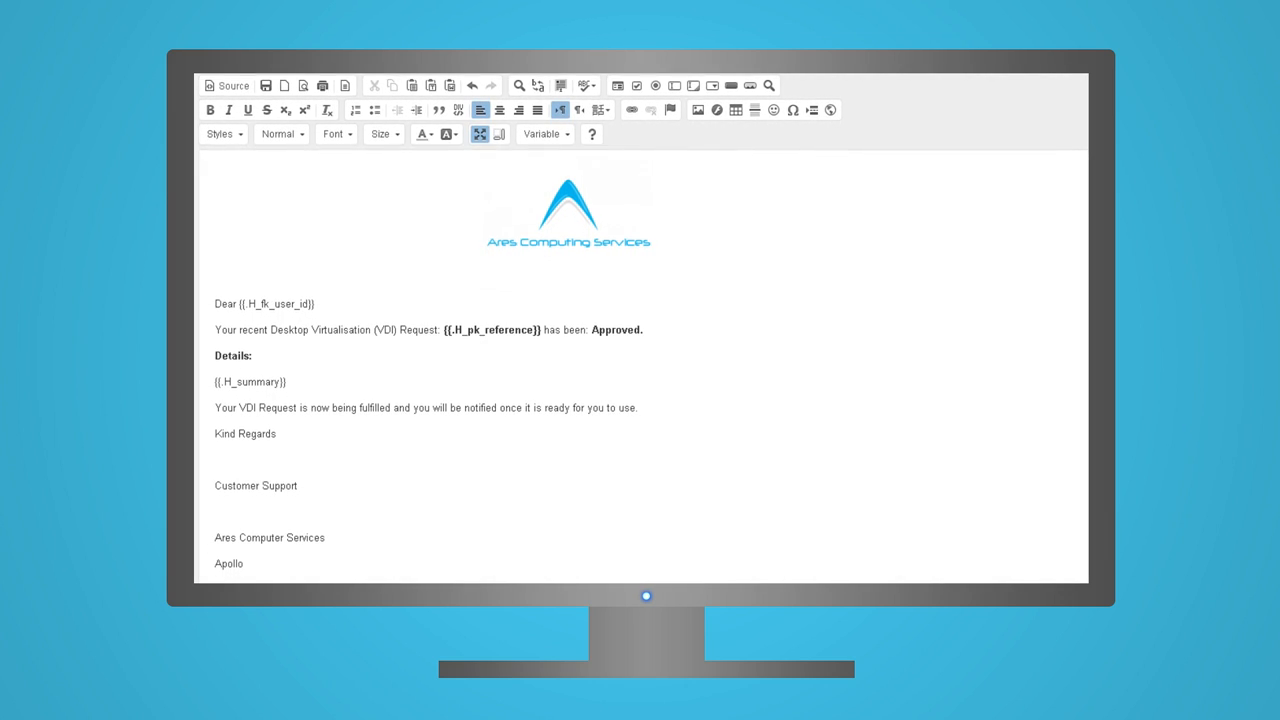
Scroll to the fulfilment stage: migration, customer email, satisfaction check and resolution.
scroll("down", 3)
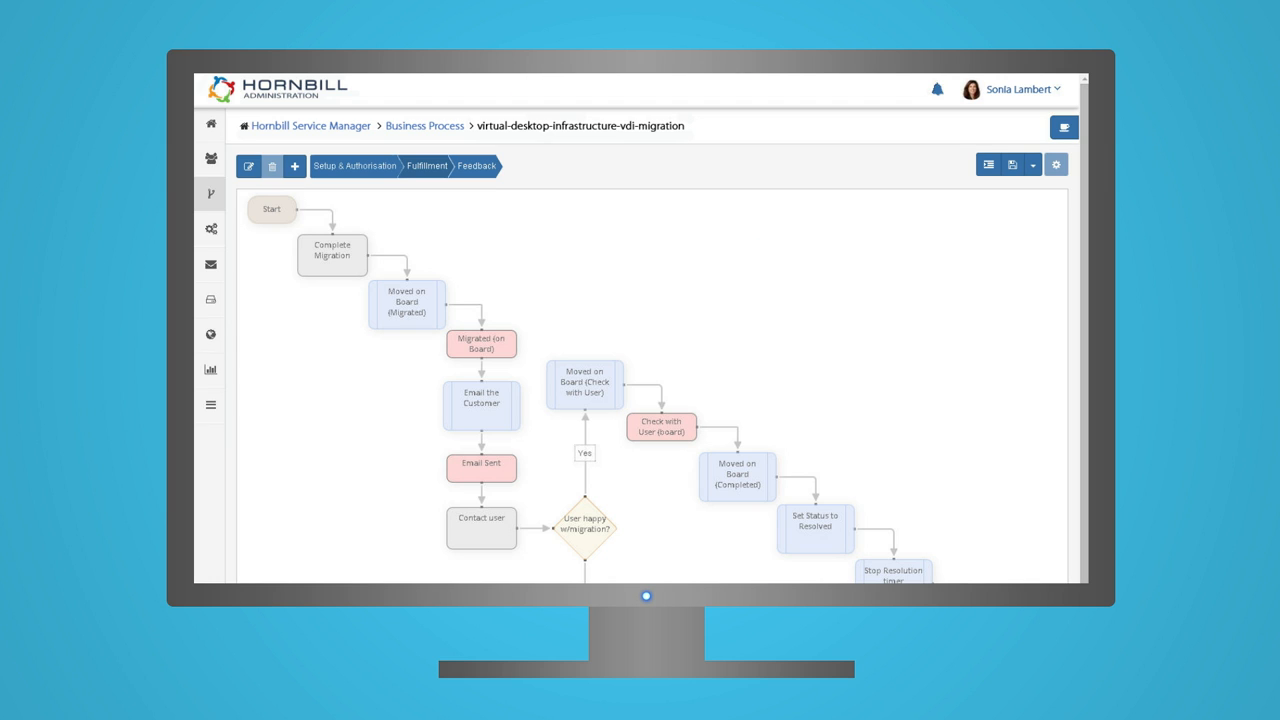
Scroll through the measures scorecard of monthly and daily request and incident counts.
scroll("down", 3)
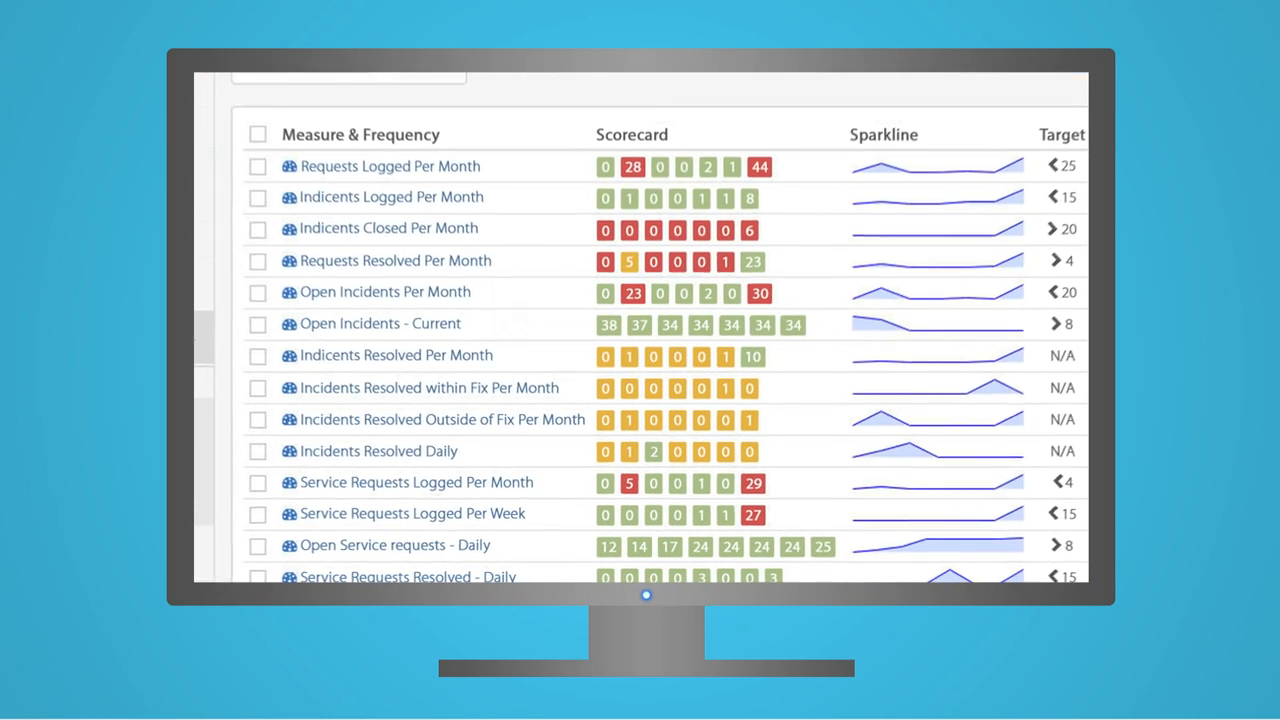
Open the VDI Migration - Service Requests Logged - Daily measure details.
scroll("up", 3)
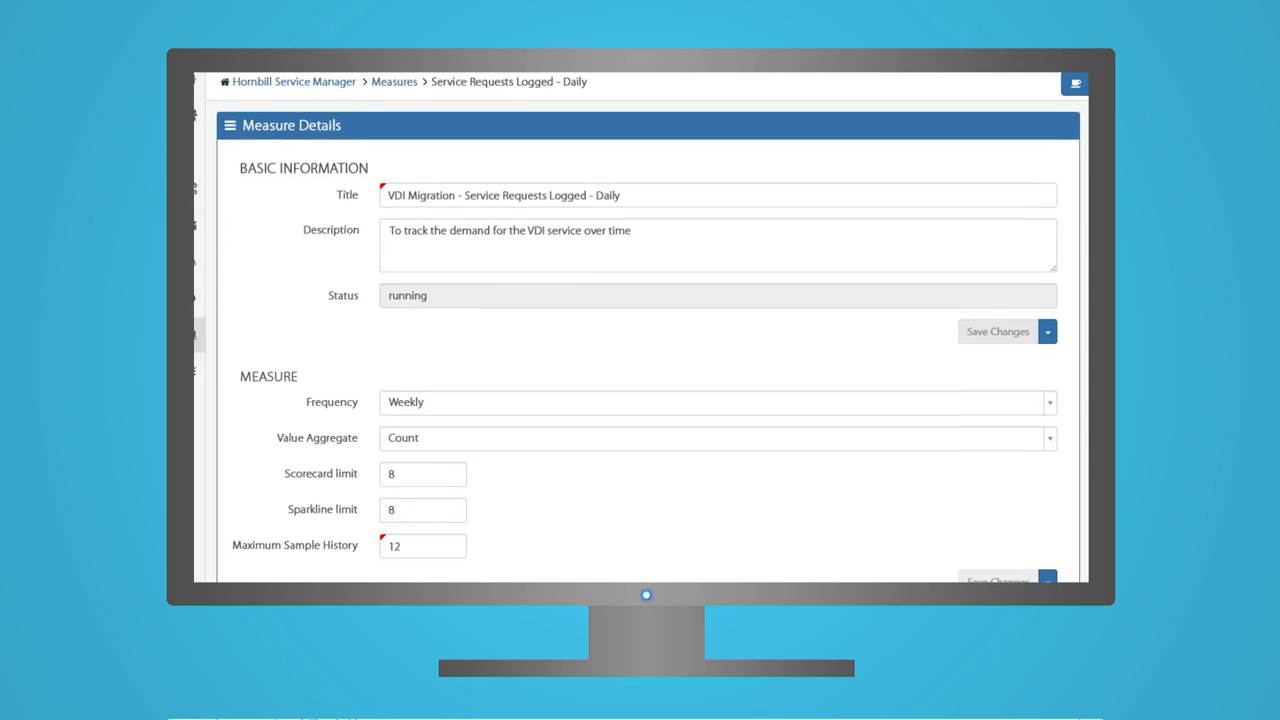
Set the measure's Frequency to Daily instead of Weekly.
scroll("up", 3)
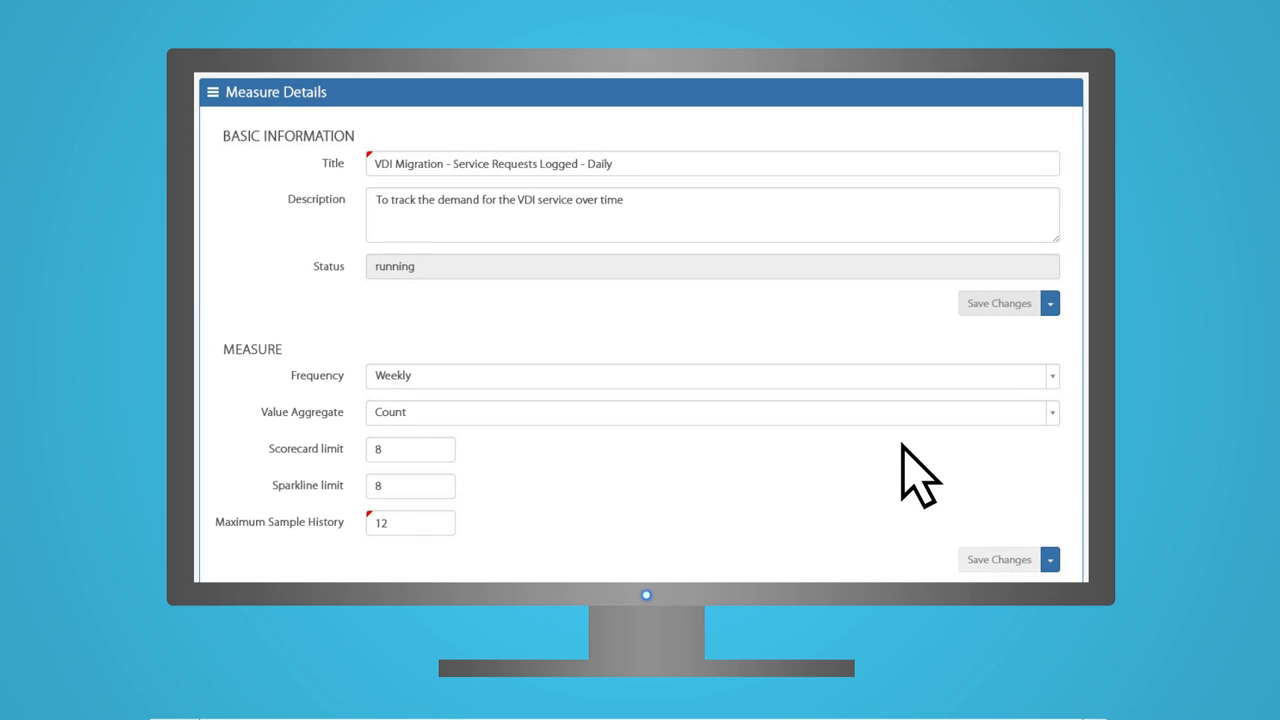
scroll("down", 3)
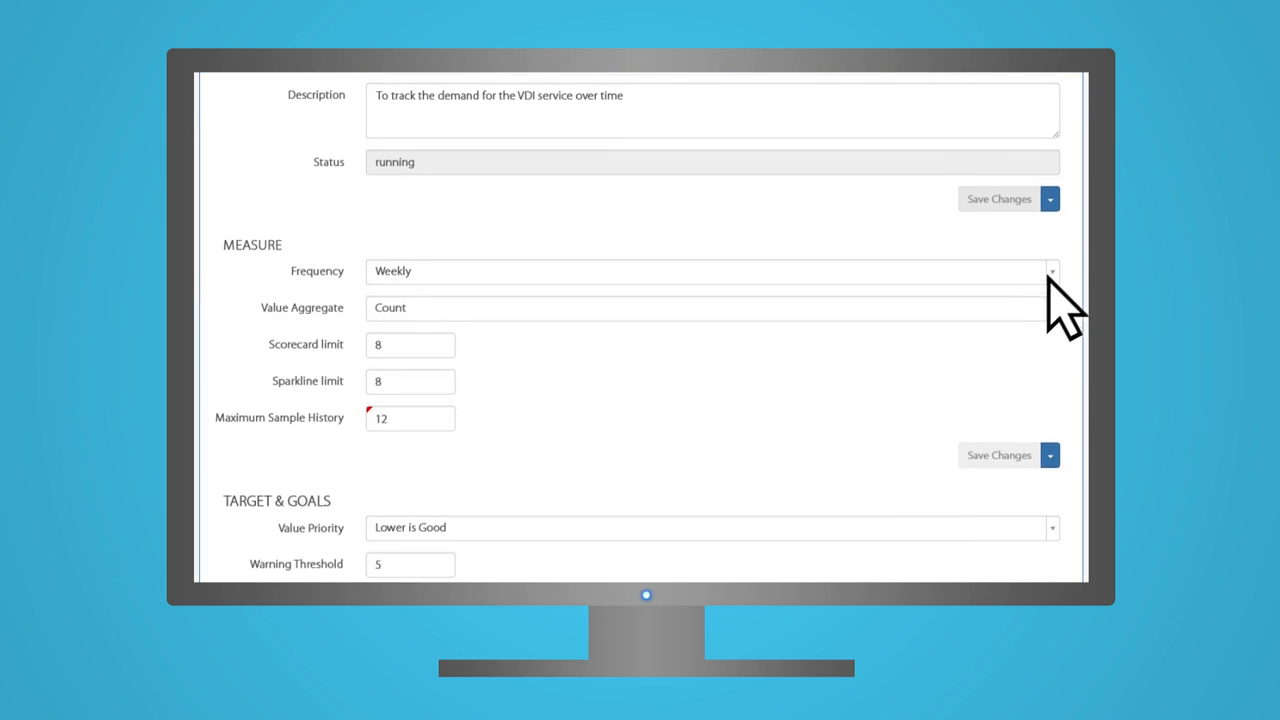
left_click(1051, 271)
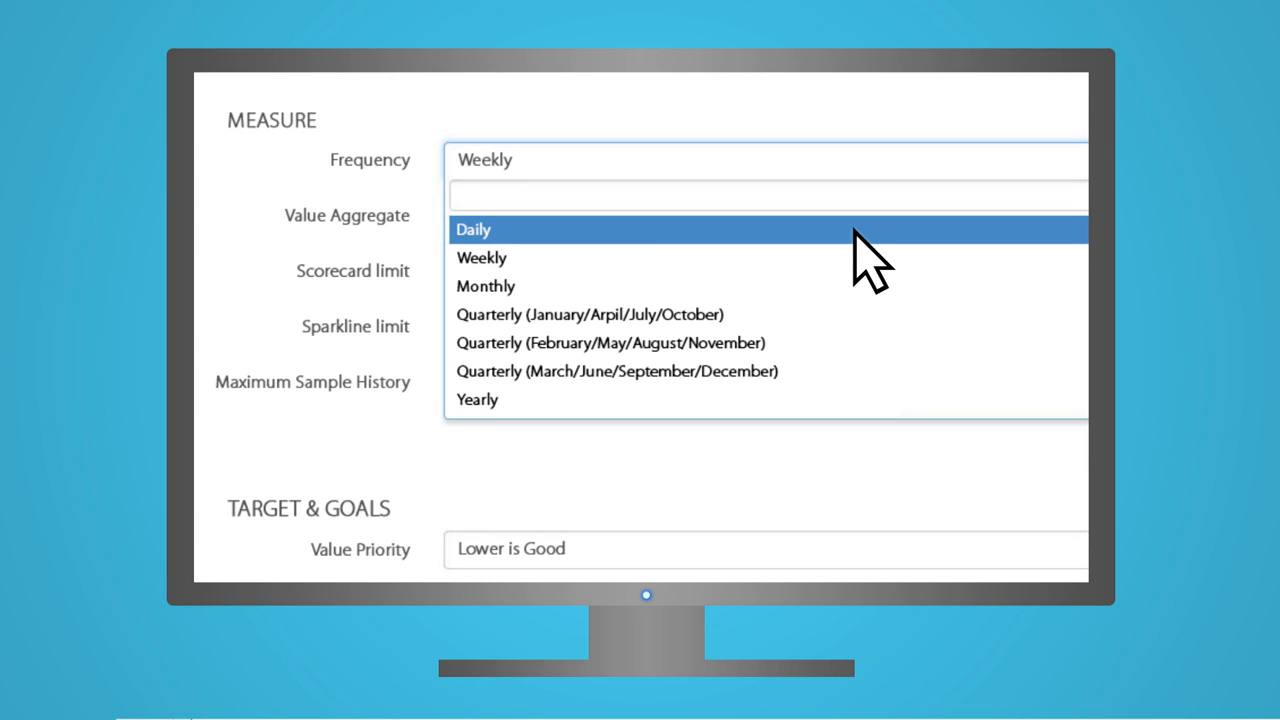
left_click(473, 229)
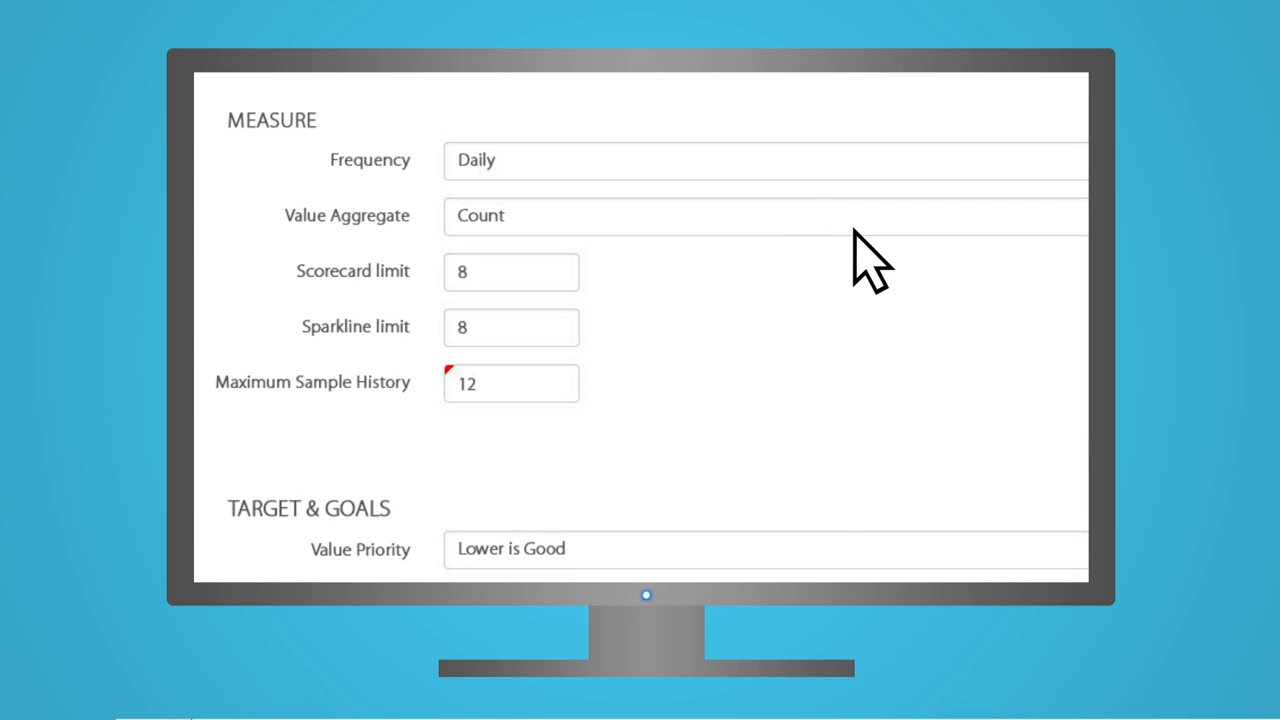
scroll("down", 3)
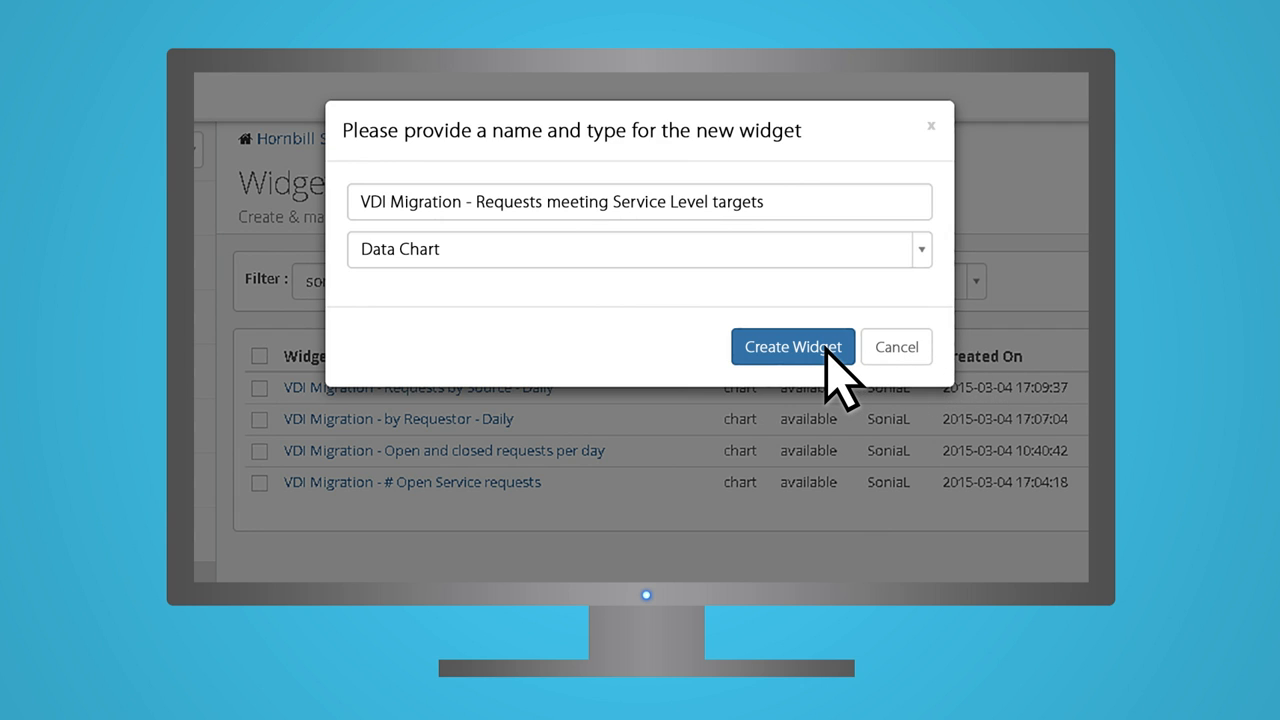
Create the Data Chart widget 'VDI Migration - Requests meeting Service Level targets'.
left_click(791, 346)
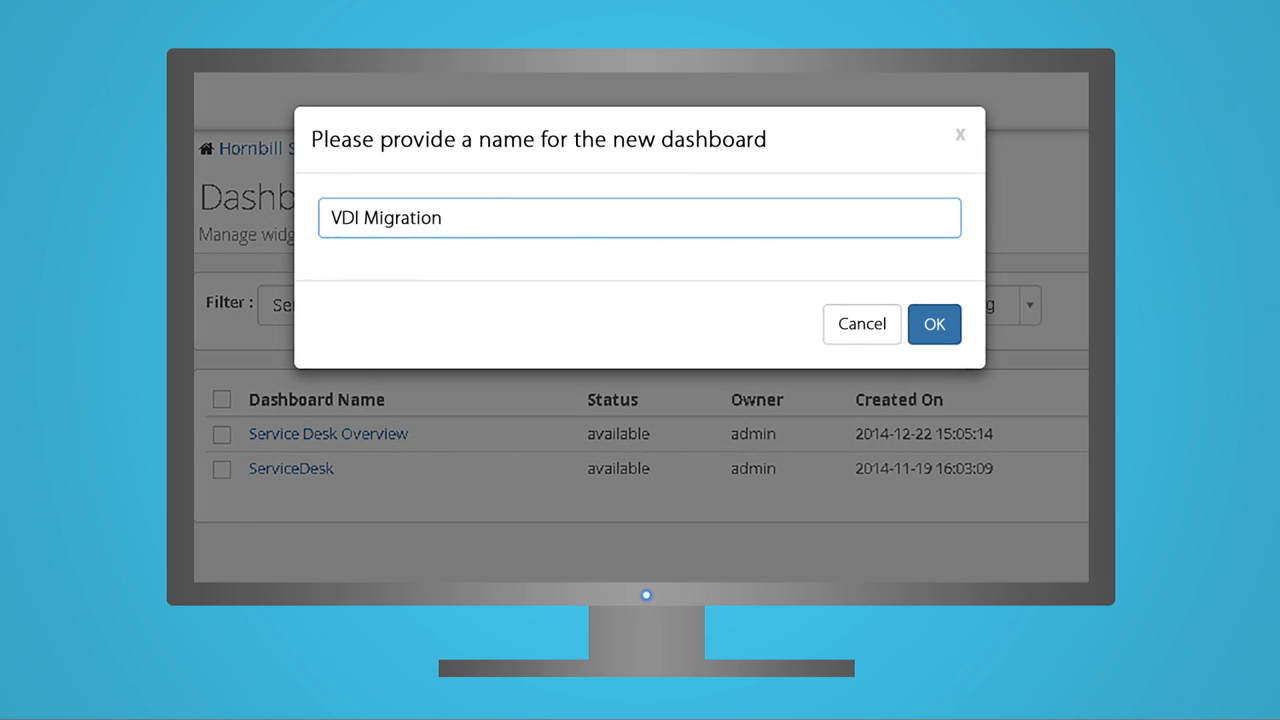
mouse_move(1050, 355)
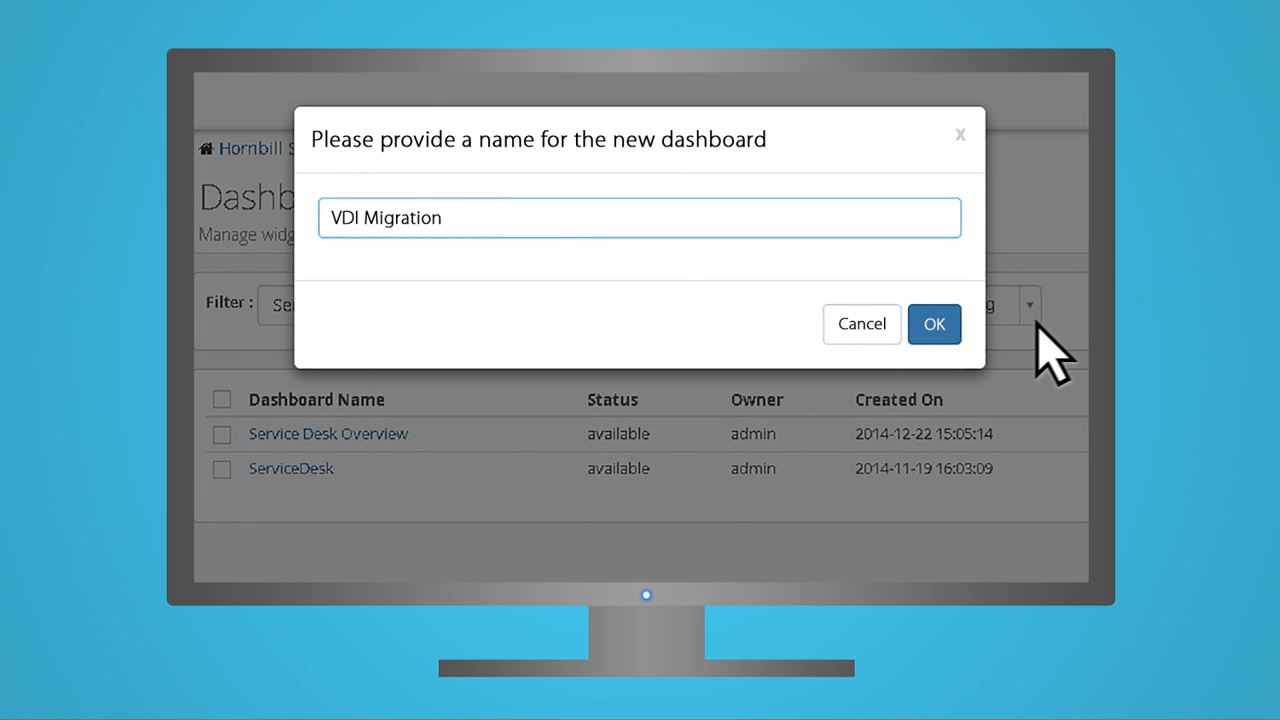
Confirm the new dashboard named 'VDI Migration'.
left_click(933, 324)
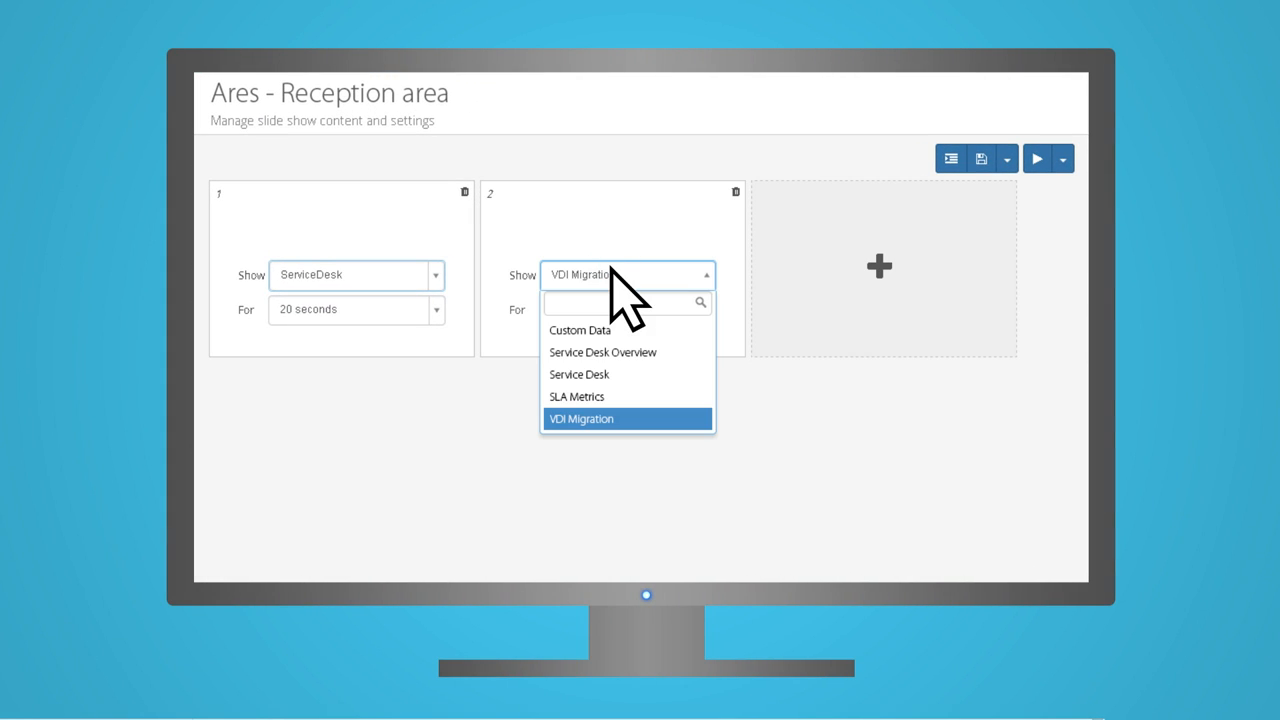
Set slide 2 of the Ares - Reception area slideshow to show VDI Migration.
left_click(581, 418)
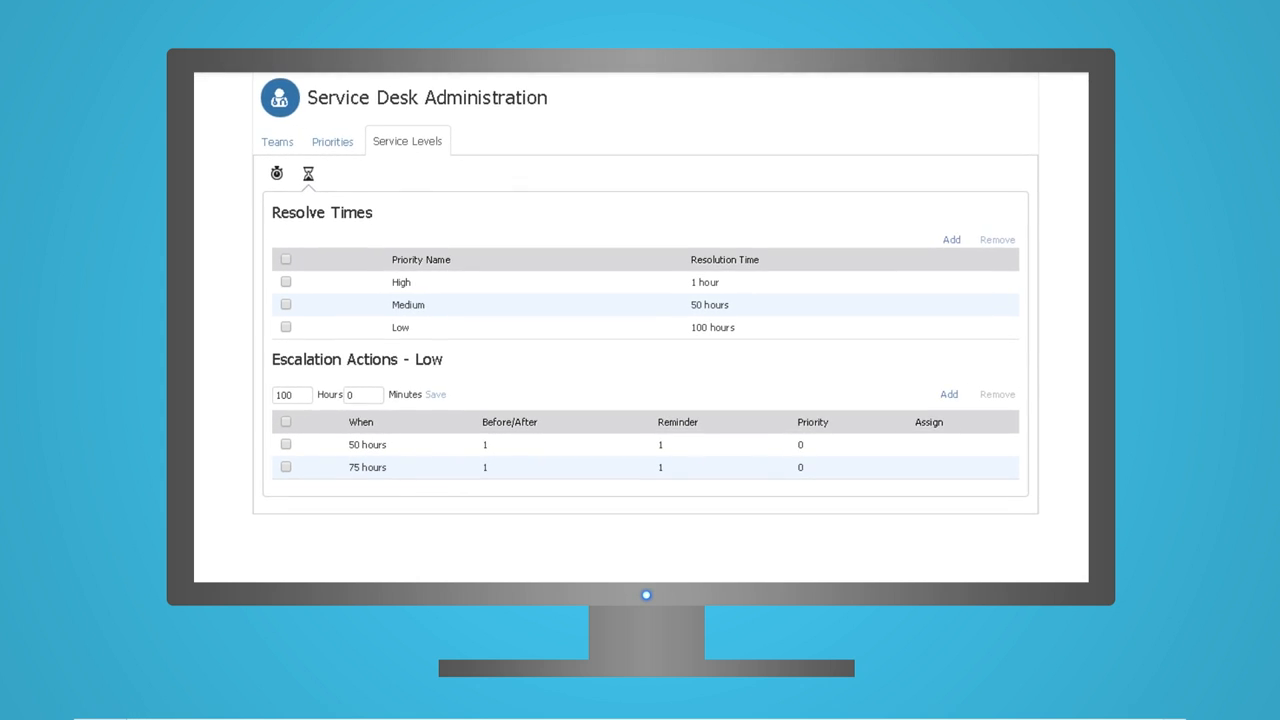
Review the Low priority 50-hour escalation, then share the board with 1st Line Support.
scroll("down", 3)
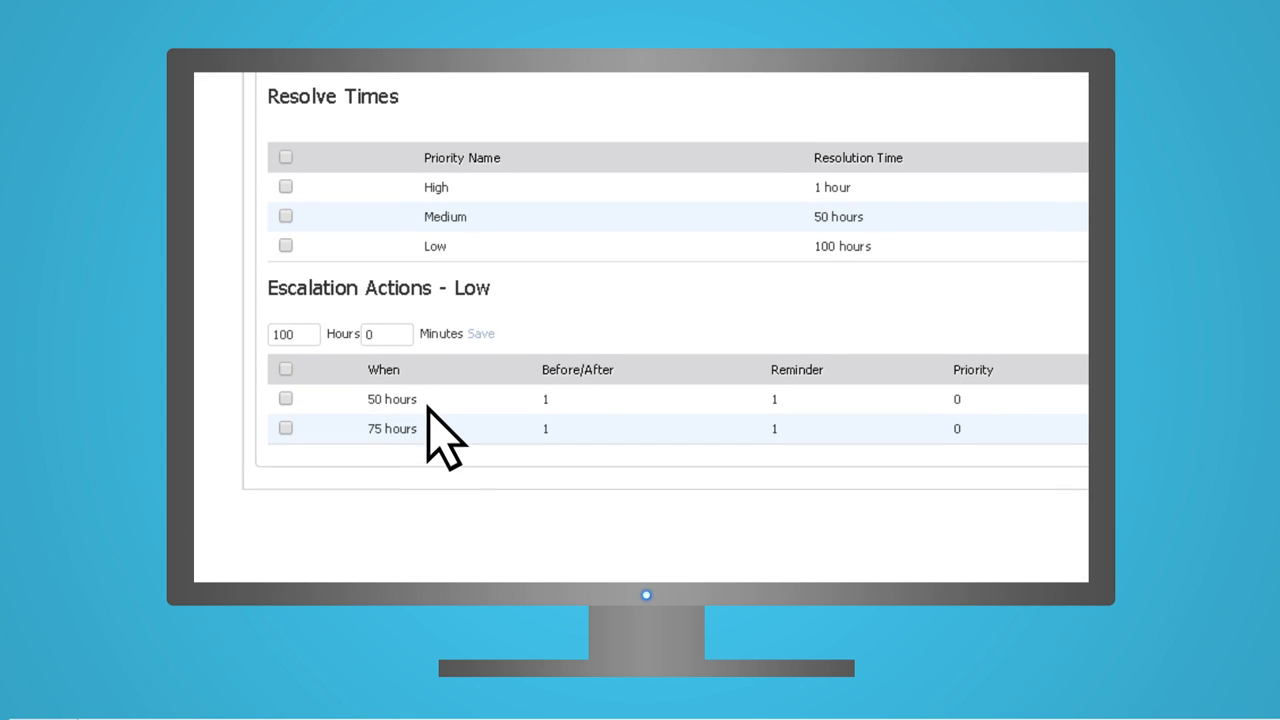
left_click(391, 398)
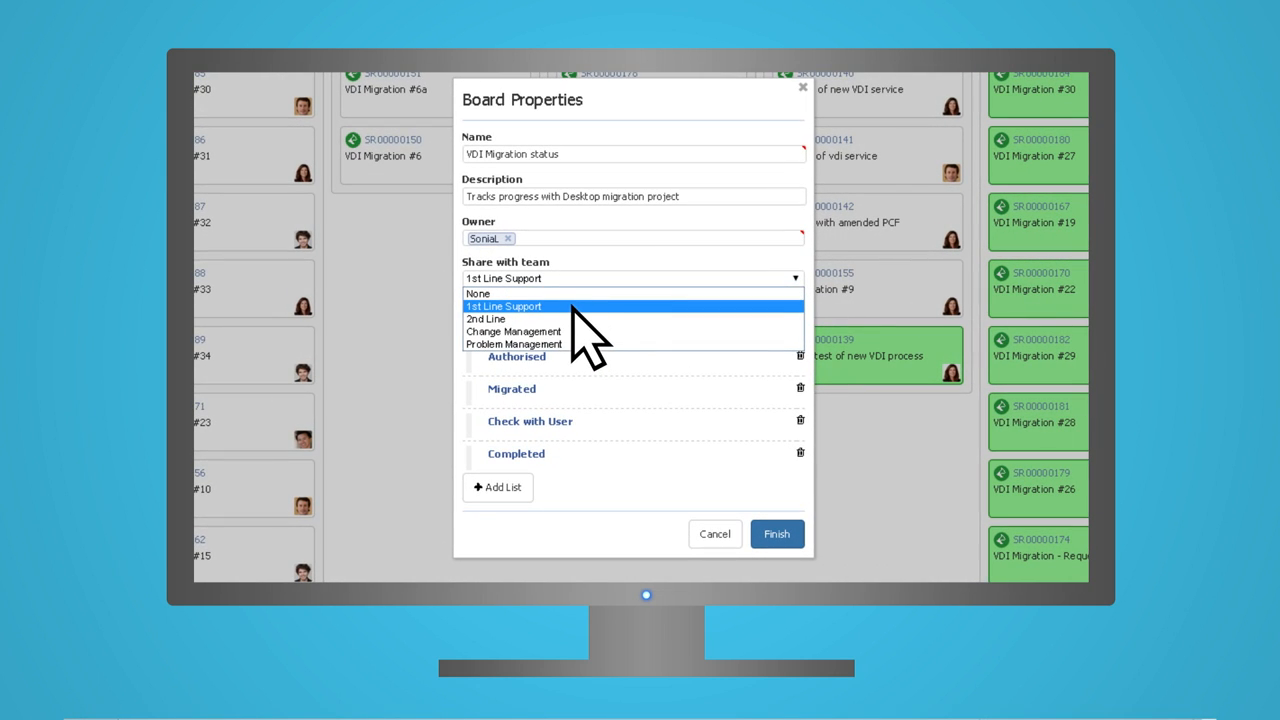
left_click(776, 533)
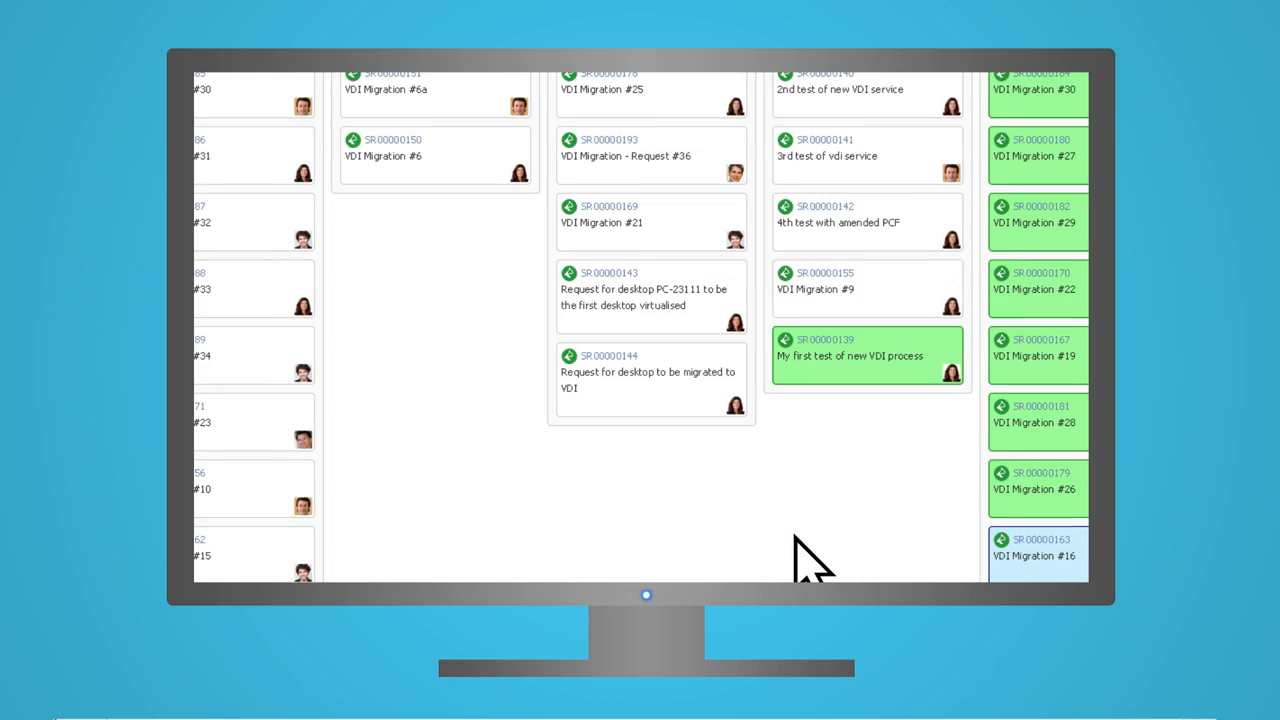